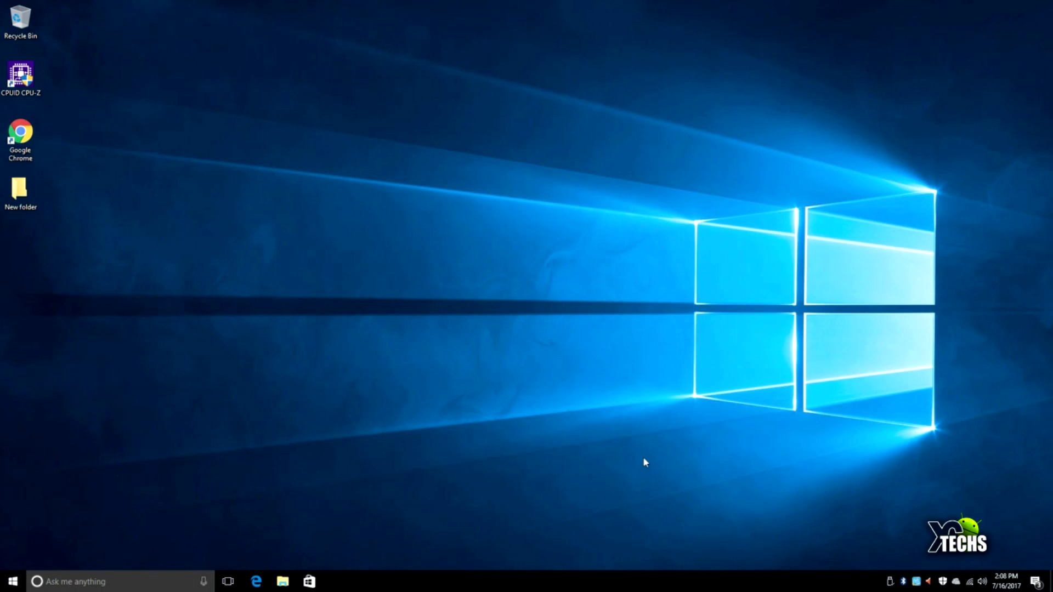
{"action": "mouse_move", "coordinate": [564, 392]}
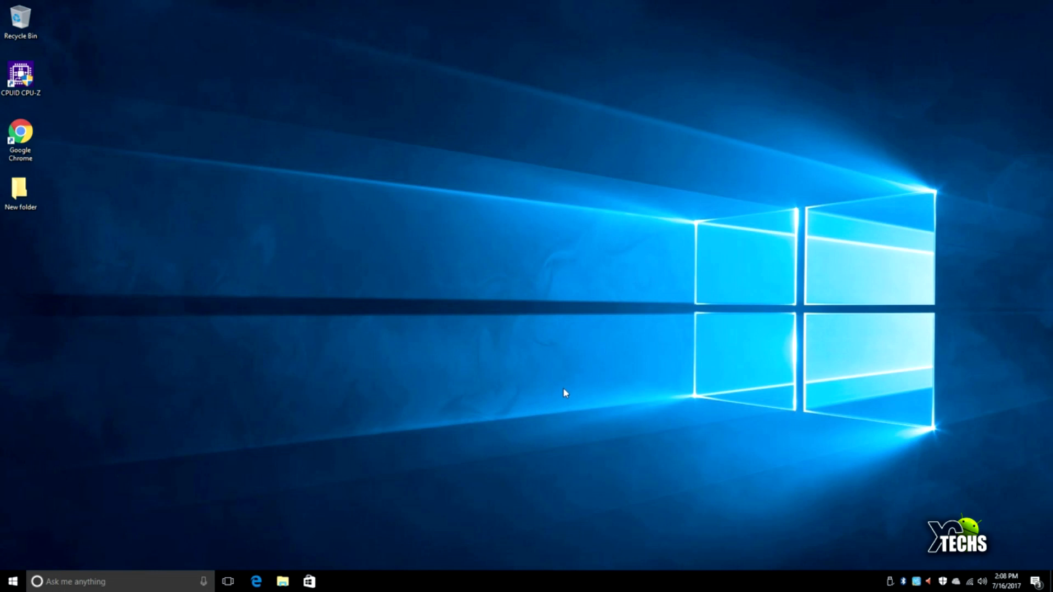
{"action": "mouse_move", "coordinate": [583, 374]}
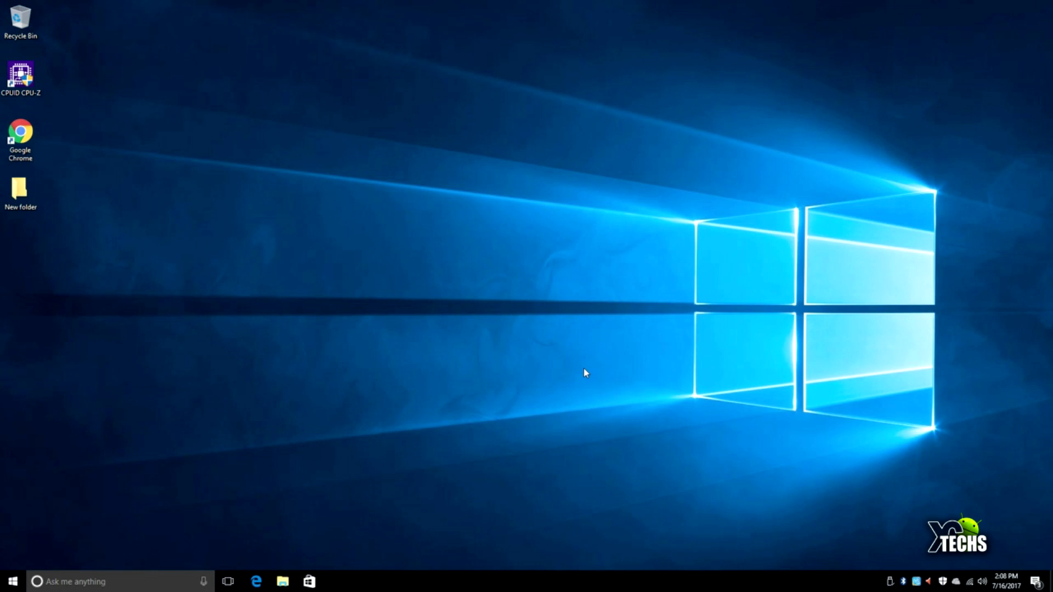
{"action": "mouse_move", "coordinate": [607, 367]}
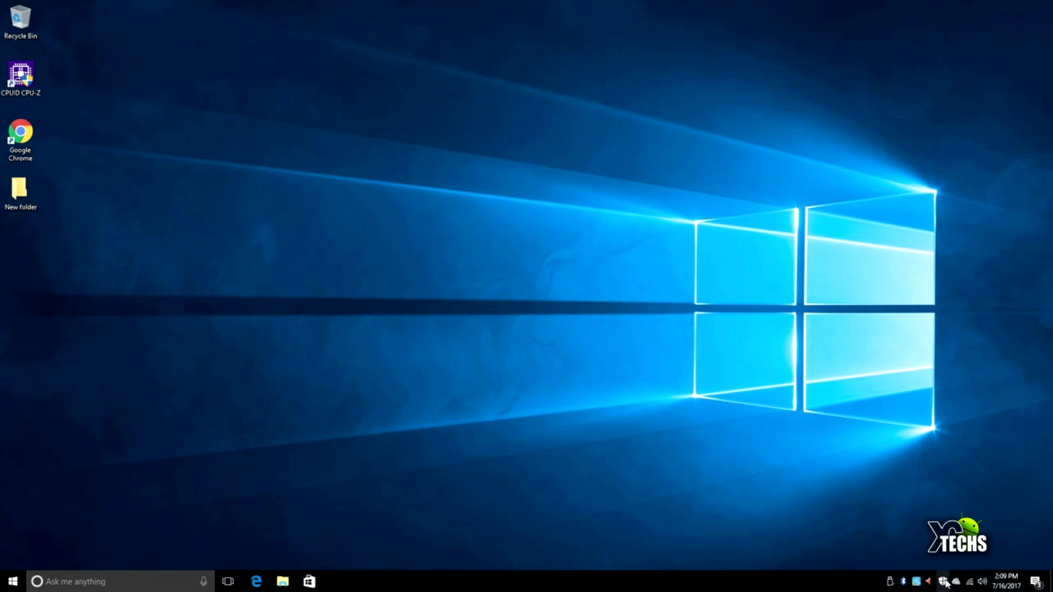
{"action": "mouse_move", "coordinate": [809, 510]}
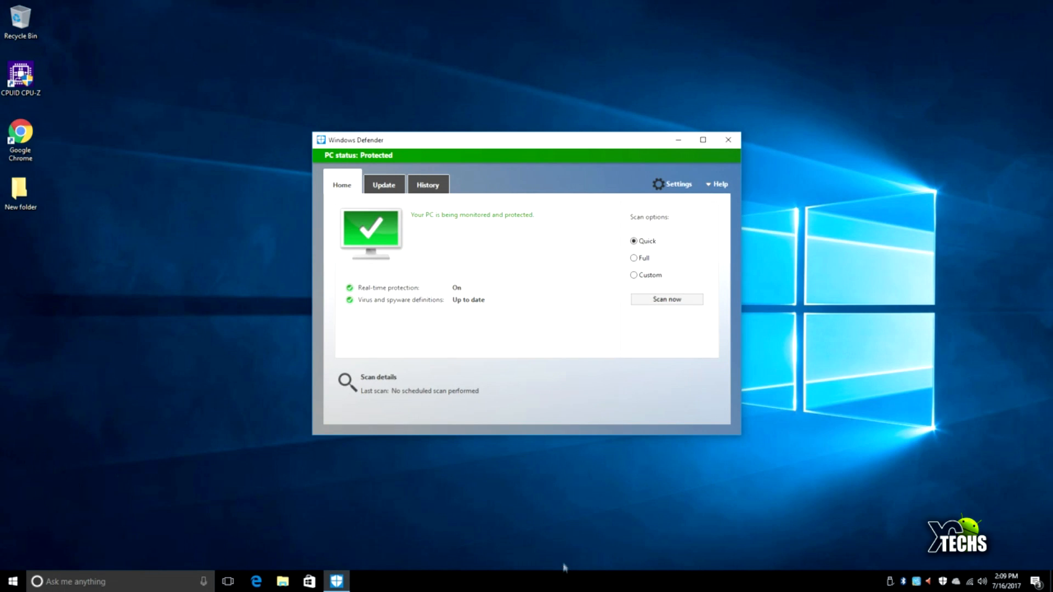
Step: Check the Update and Home views show definitions up to date, then close Windows Defender
{"action": "left_click", "coordinate": [384, 185]}
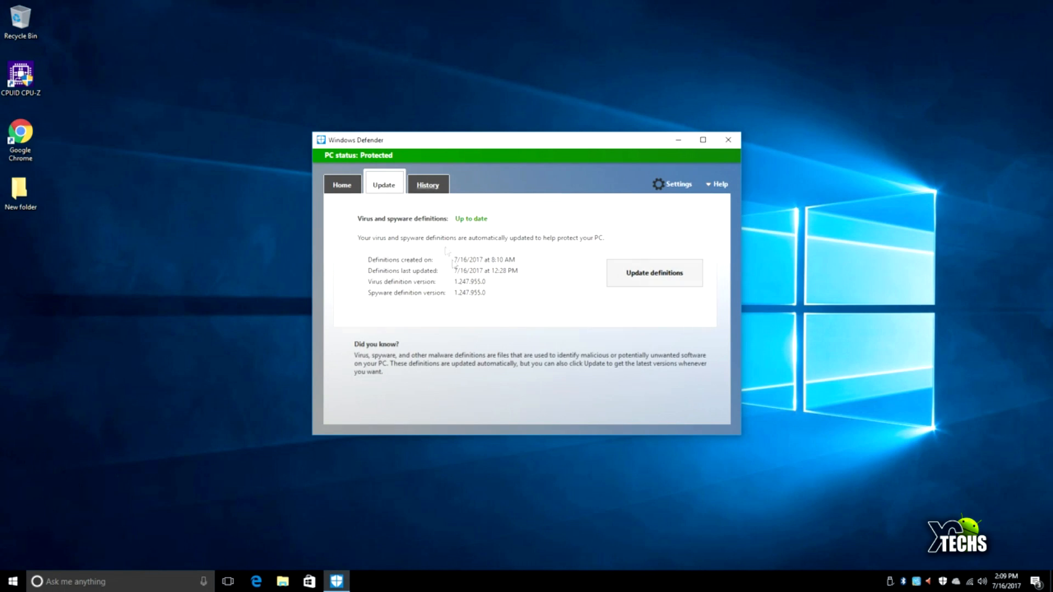
{"action": "left_click", "coordinate": [341, 186]}
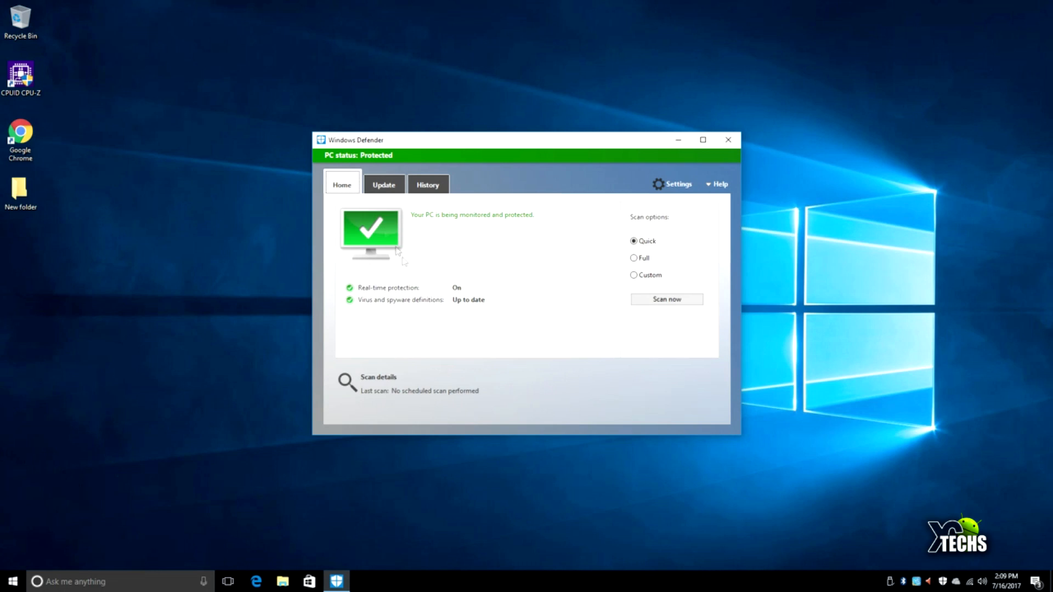
{"action": "mouse_move", "coordinate": [604, 340]}
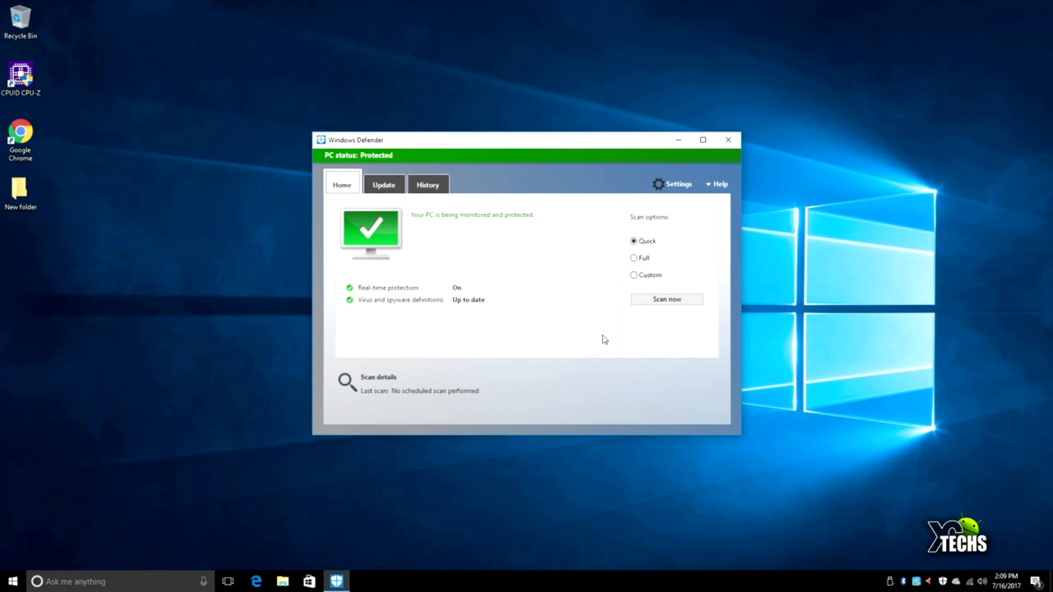
{"action": "mouse_move", "coordinate": [640, 221]}
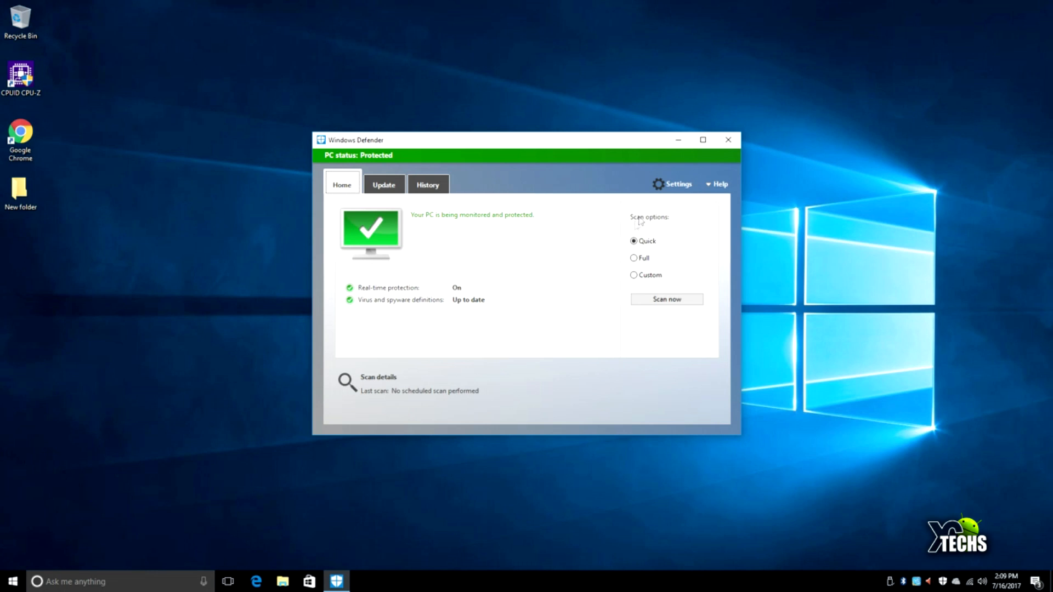
{"action": "left_click", "coordinate": [727, 139]}
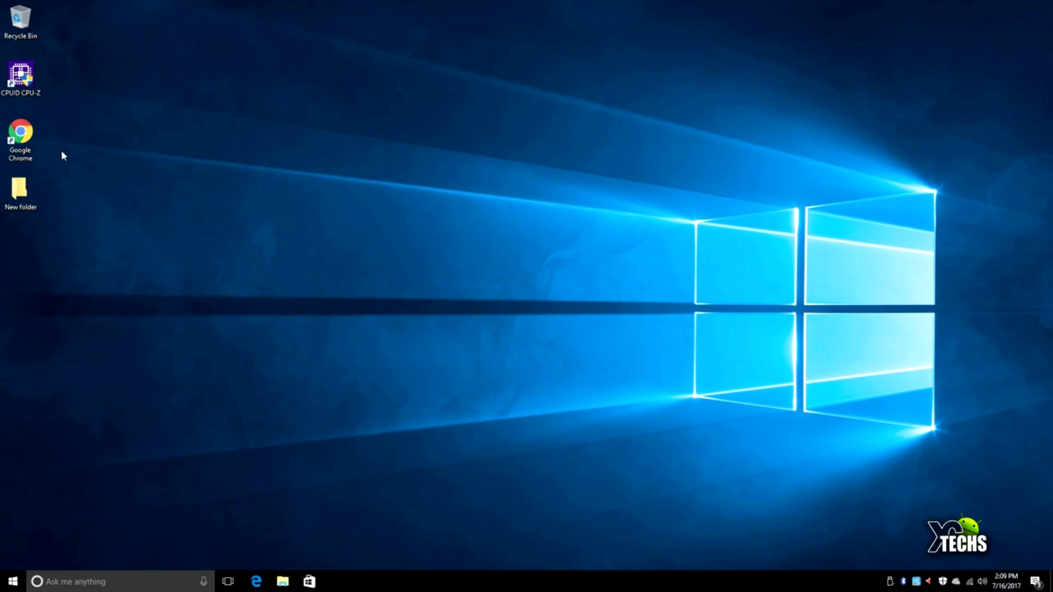
{"action": "mouse_move", "coordinate": [74, 151]}
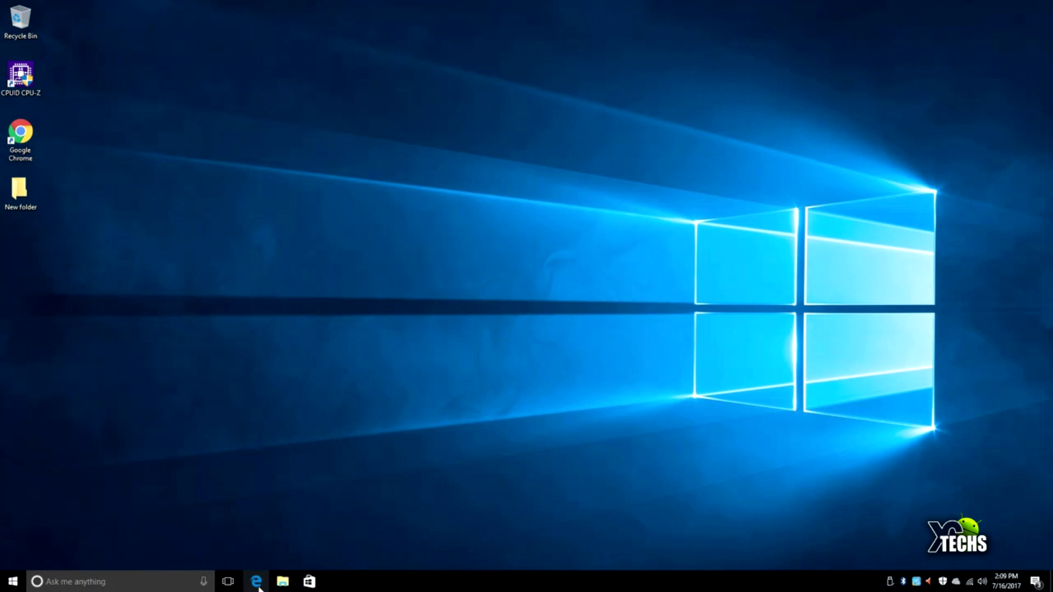
{"action": "mouse_move", "coordinate": [363, 494]}
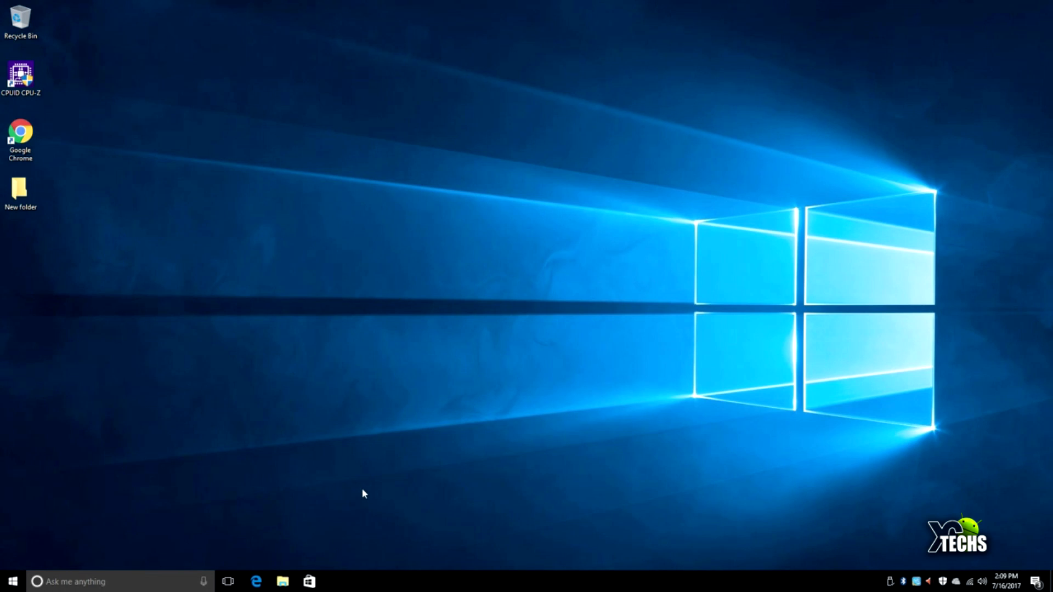
{"action": "mouse_move", "coordinate": [358, 492]}
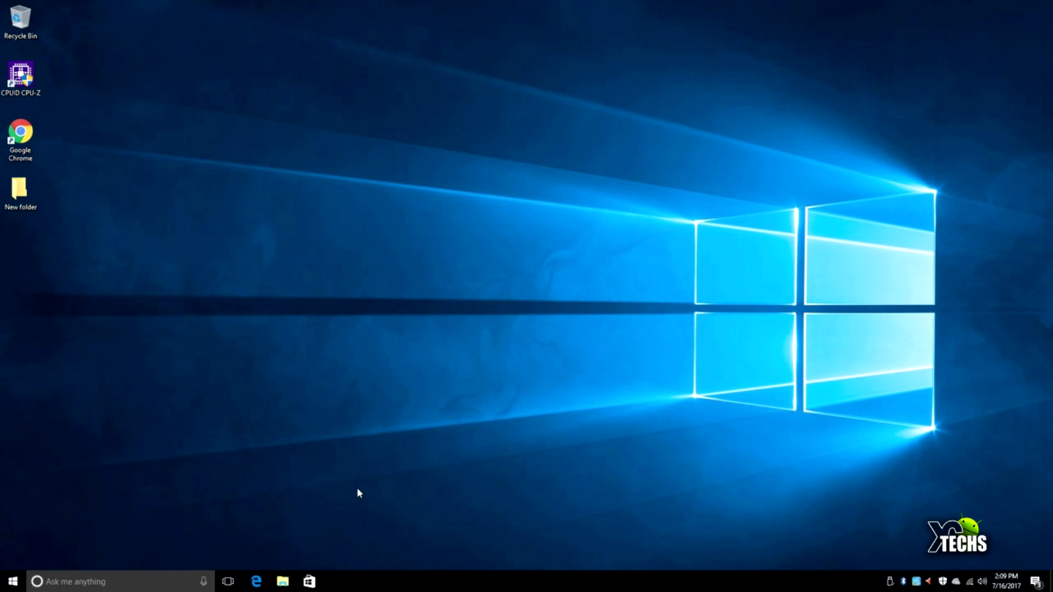
Step: Launch Video Card Stability Test from the Start menu's Recently added list
{"action": "left_click", "coordinate": [11, 581]}
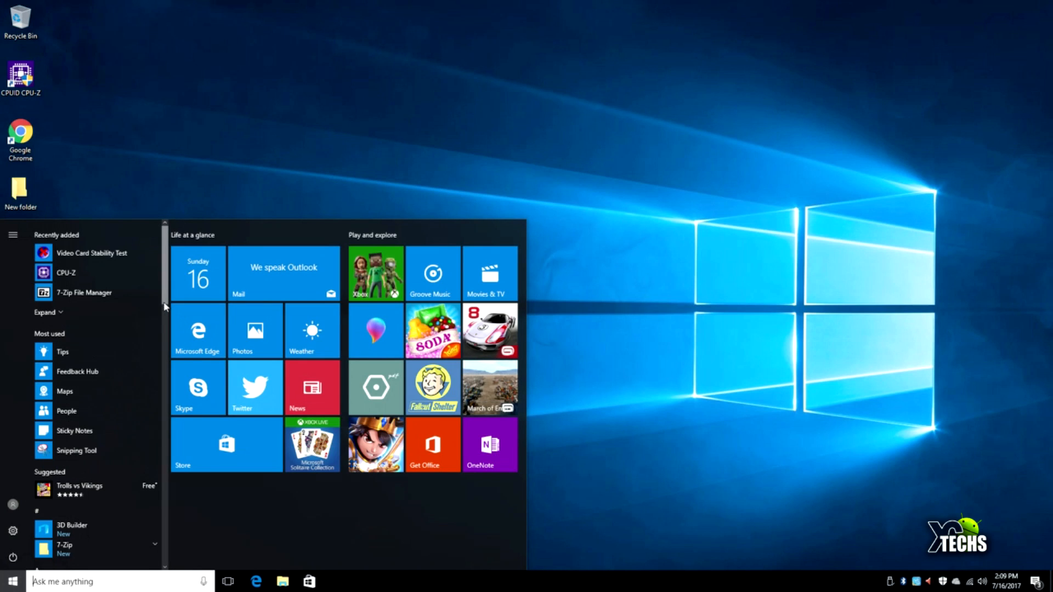
{"action": "scroll", "scroll_direction": "down", "scroll_amount": 3}
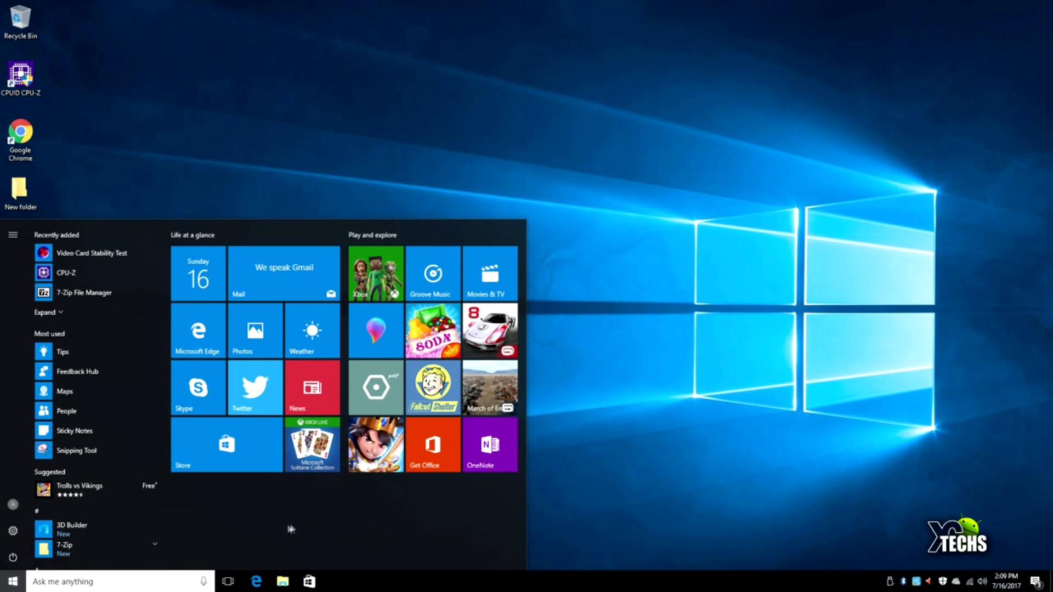
{"action": "left_click", "coordinate": [12, 581]}
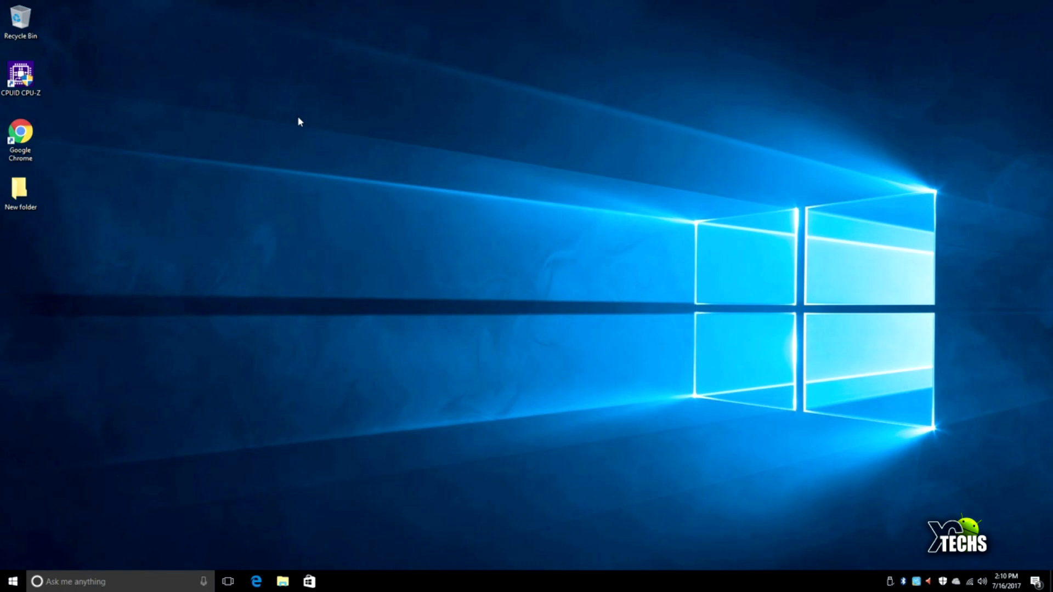
{"action": "mouse_move", "coordinate": [301, 127]}
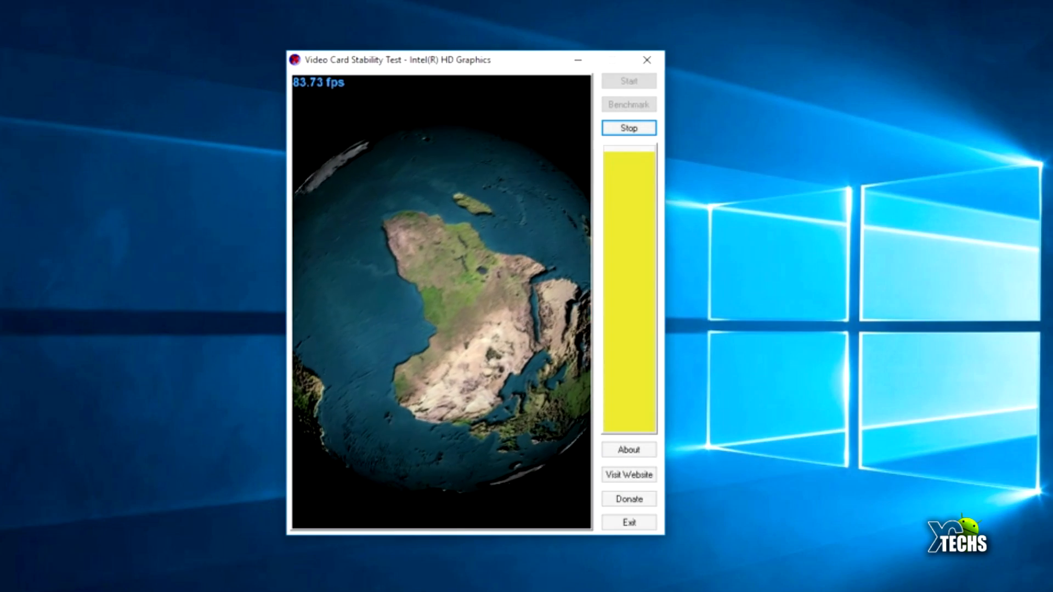
Step: Run the graphics stress test, rendering the globe on Intel HD Graphics at about 84 fps
{"action": "left_click", "coordinate": [628, 104]}
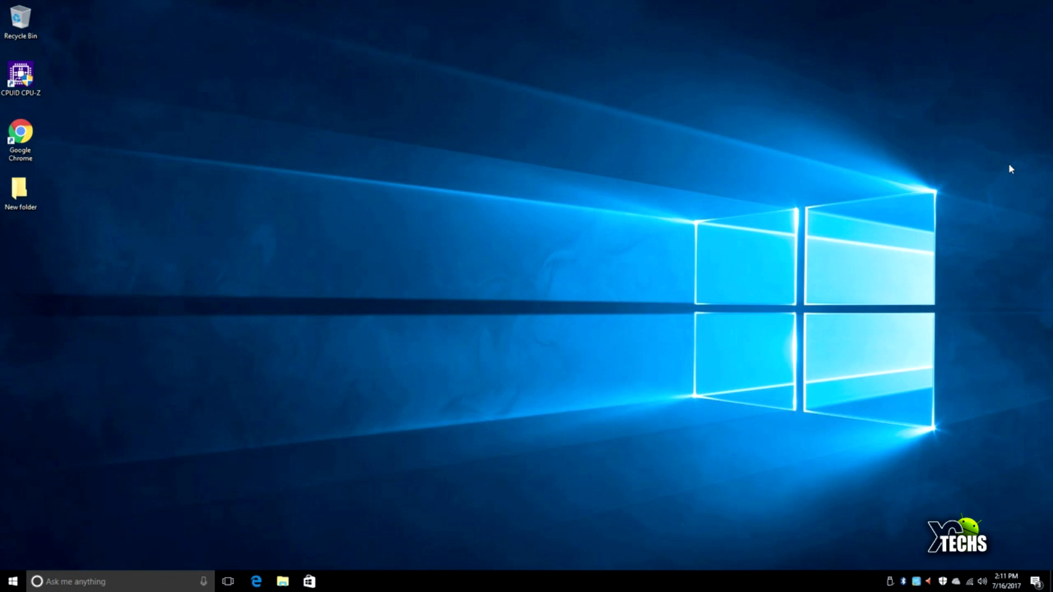
Step: Launch CPU-Z from its desktop shortcut to show the Celeron N3350 processor specs
{"action": "double_click", "coordinate": [20, 73]}
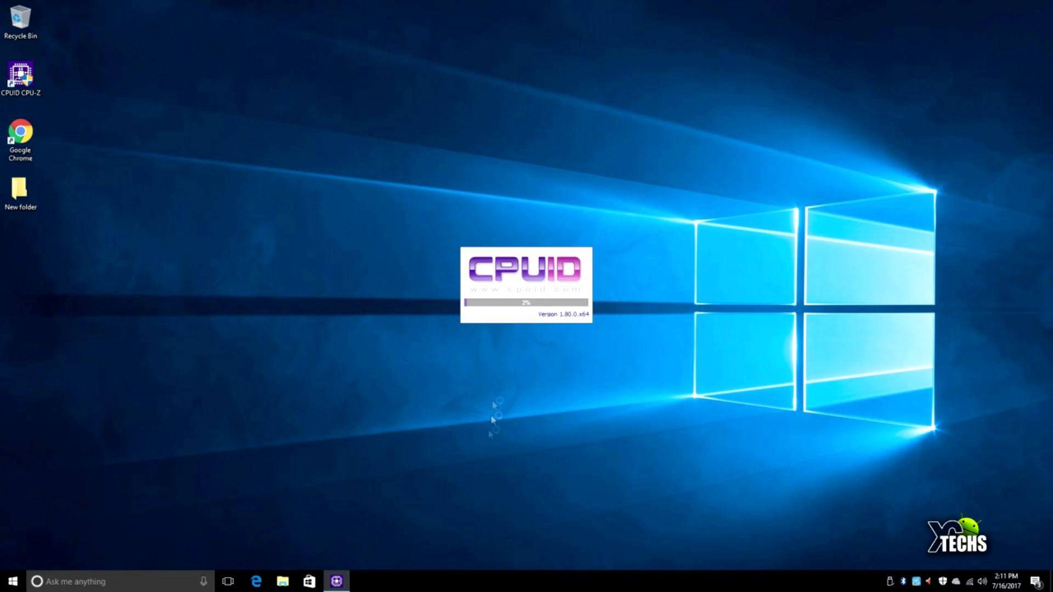
{"action": "mouse_move", "coordinate": [490, 417]}
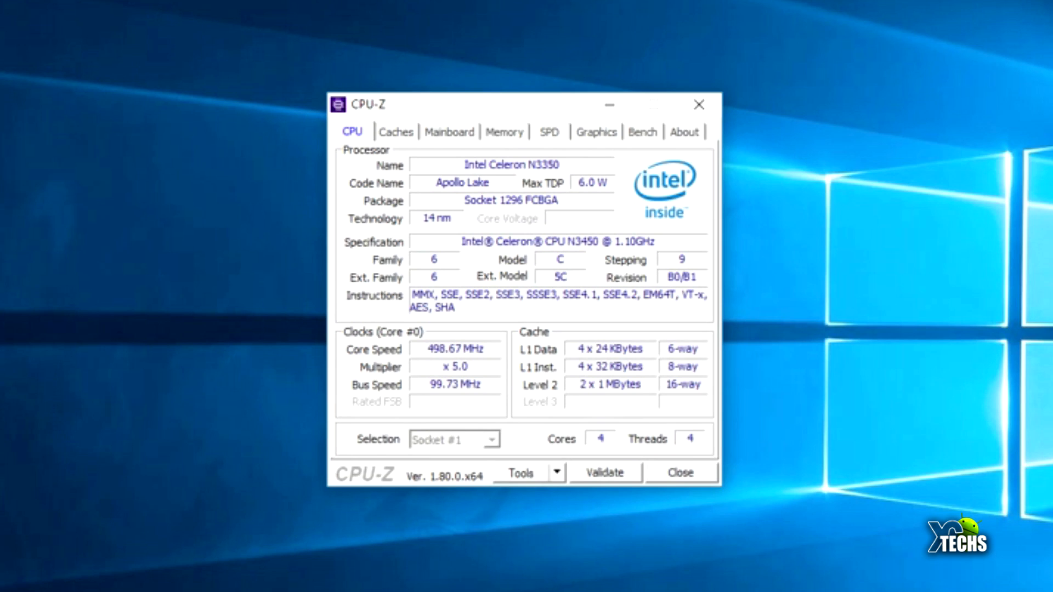
Step: Review the Caches, Mainboard and Memory details in CPU-Z, then close it
{"action": "left_click", "coordinate": [396, 131]}
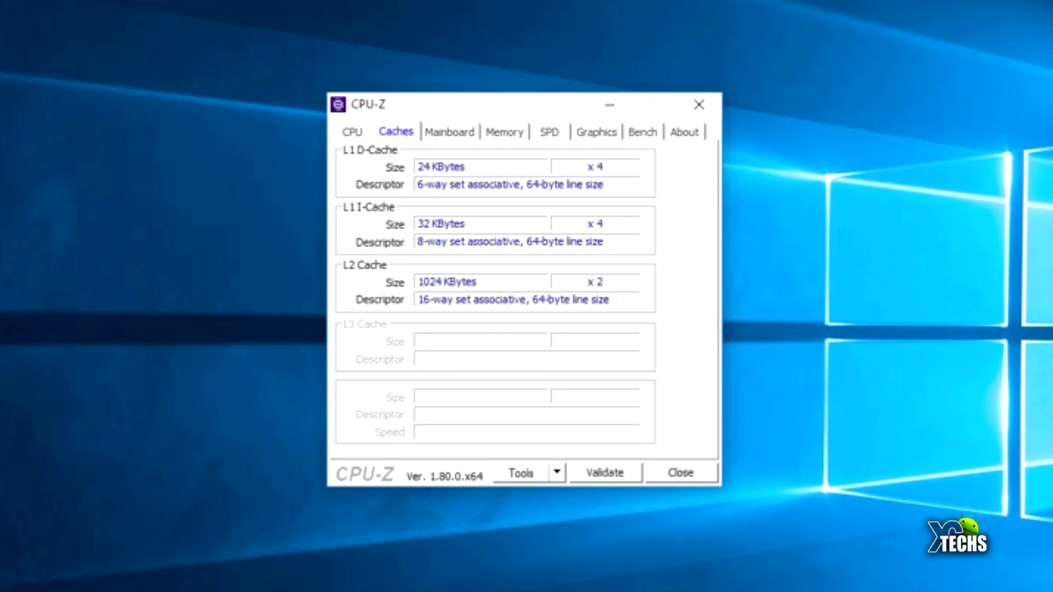
{"action": "left_click", "coordinate": [450, 131]}
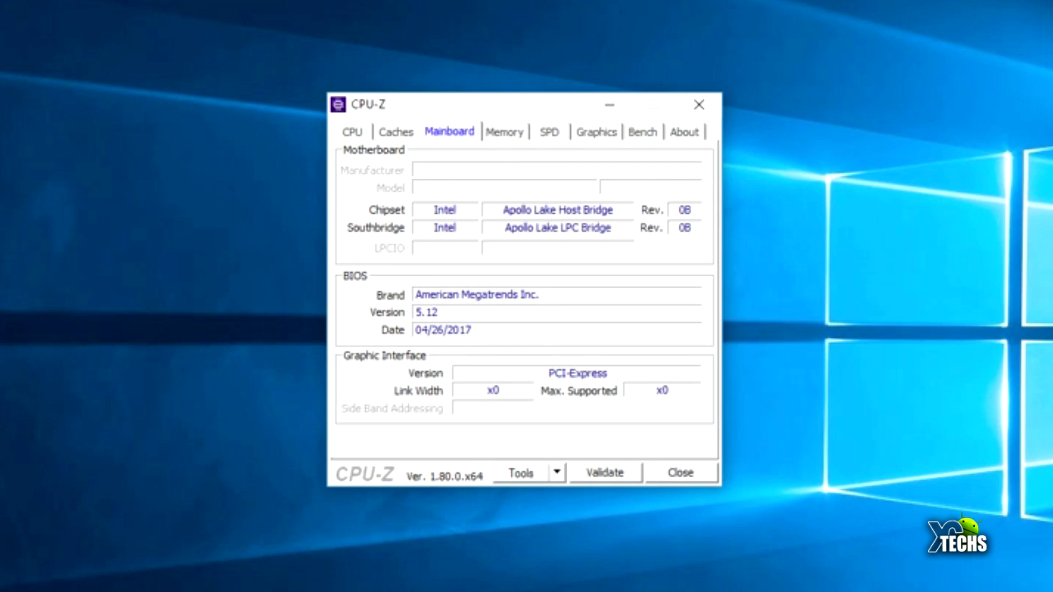
{"action": "left_click", "coordinate": [504, 131]}
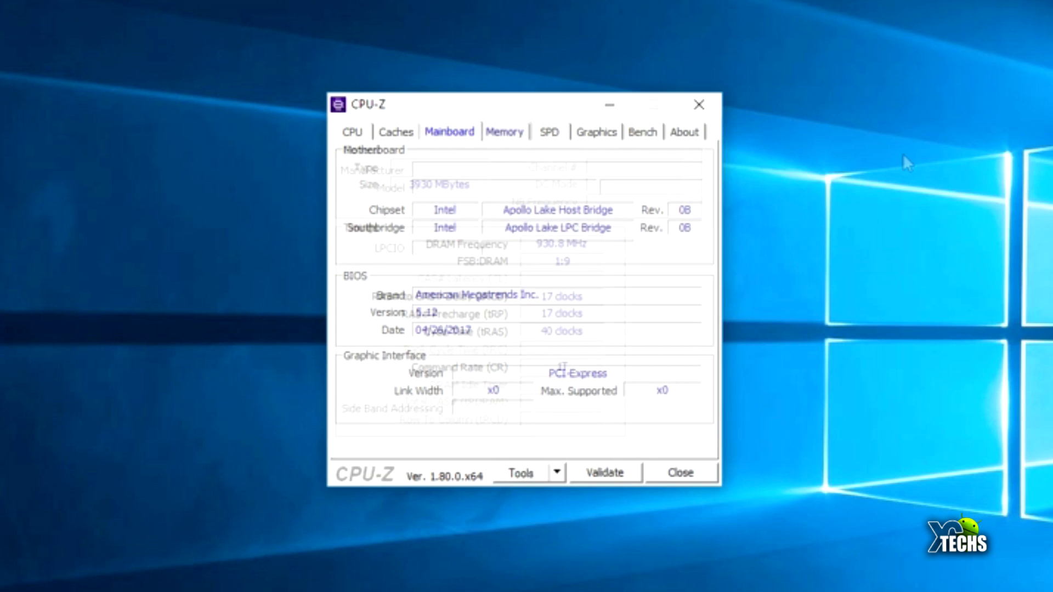
{"action": "left_click", "coordinate": [505, 131]}
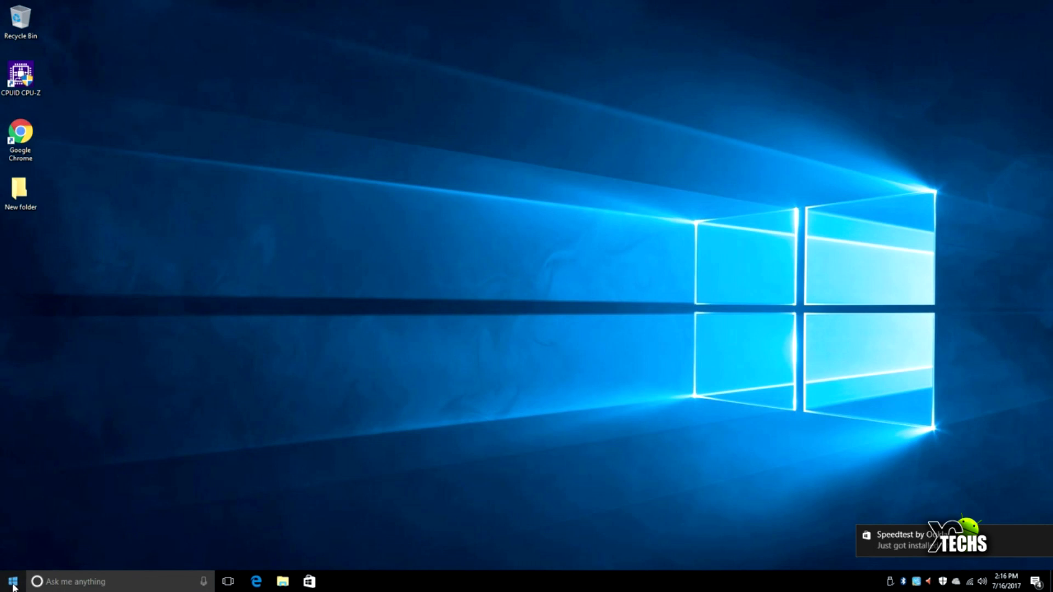
Step: Launch Speedtest and run a Wi-Fi test: 7 ms ping, 322.59 Mbps down, 22.41 Mbps up
{"action": "left_click", "coordinate": [10, 581]}
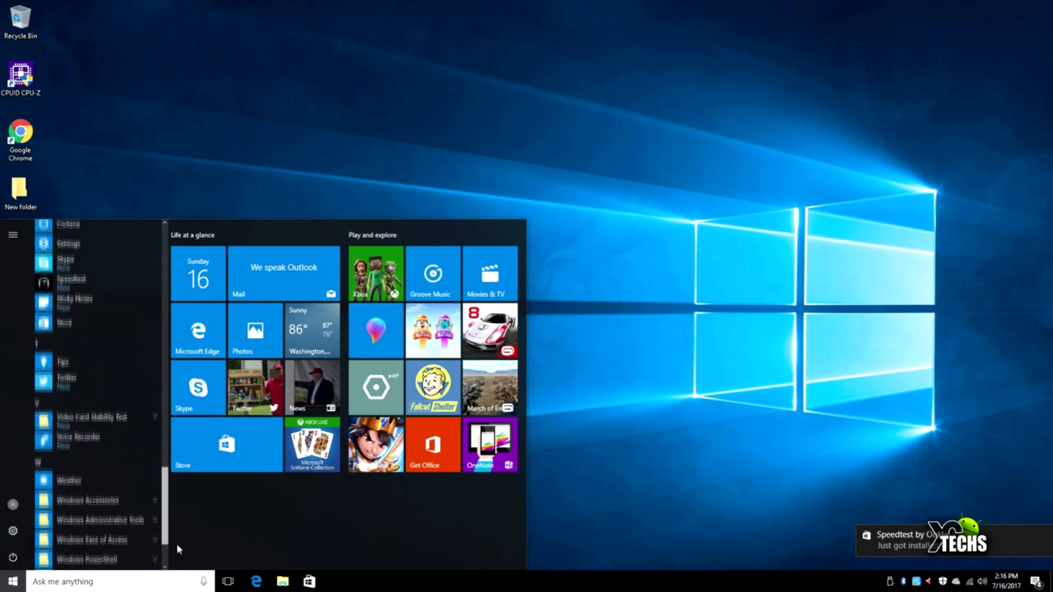
{"action": "left_click", "coordinate": [72, 279]}
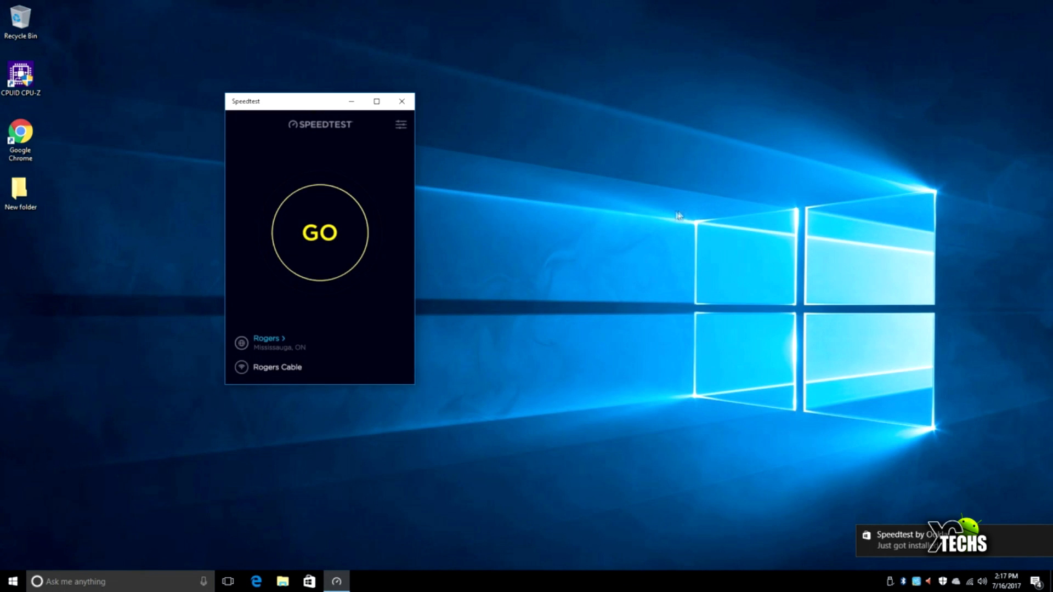
{"action": "left_click", "coordinate": [319, 232]}
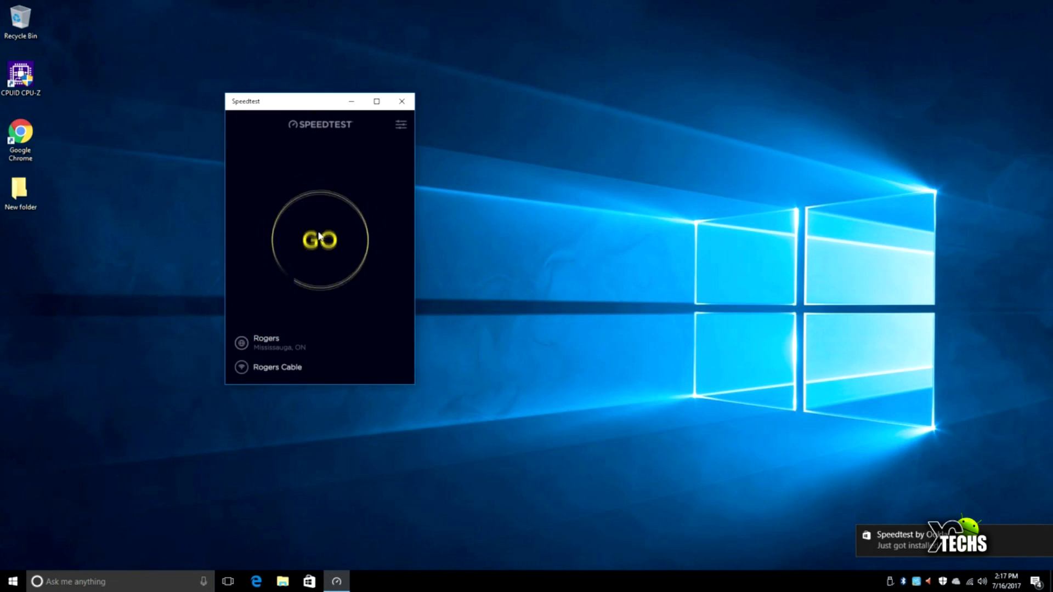
{"action": "left_click", "coordinate": [319, 240]}
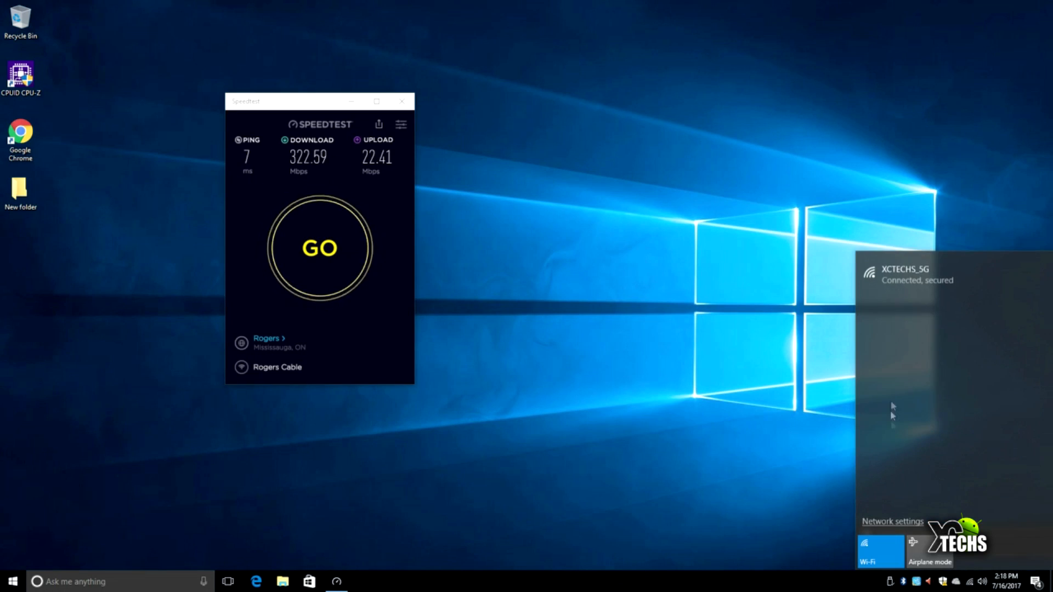
Step: Turn Wi-Fi off from the network flyout so only the wired XCTECHS_5G connection remains
{"action": "left_click", "coordinate": [879, 549]}
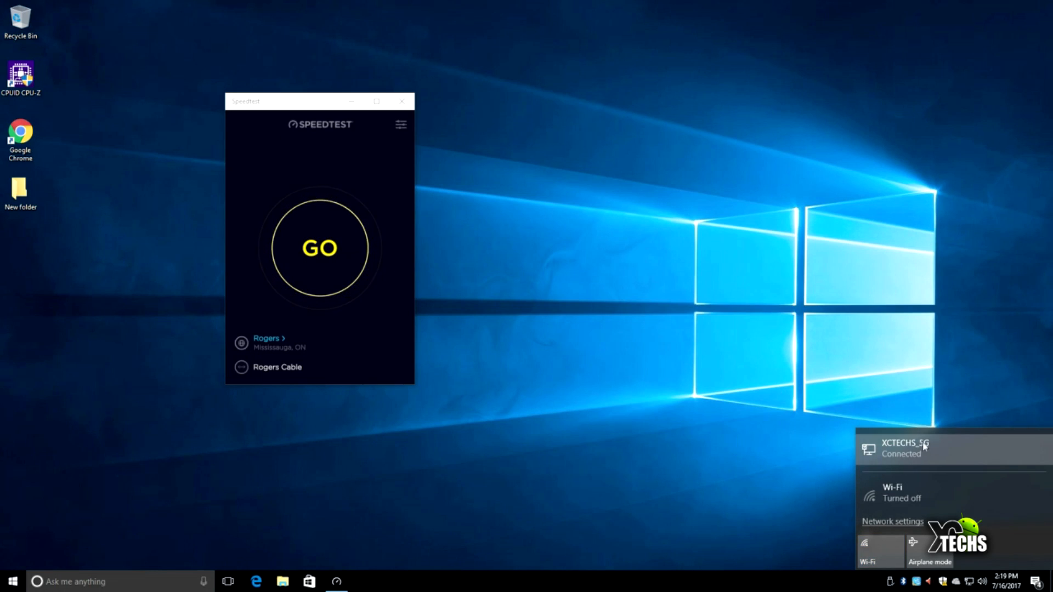
{"action": "mouse_move", "coordinate": [889, 501]}
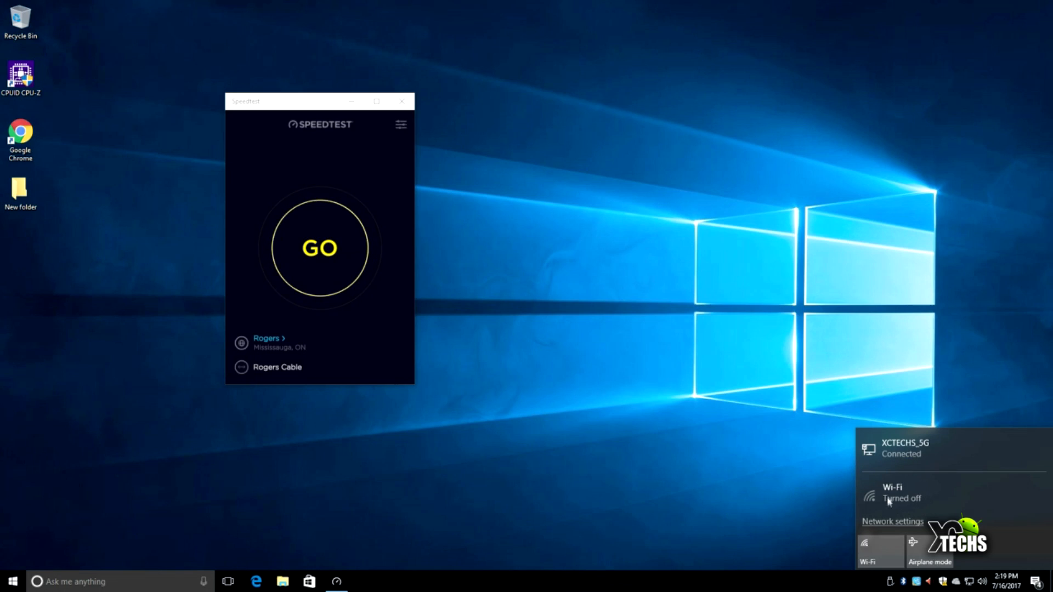
{"action": "mouse_move", "coordinate": [878, 490]}
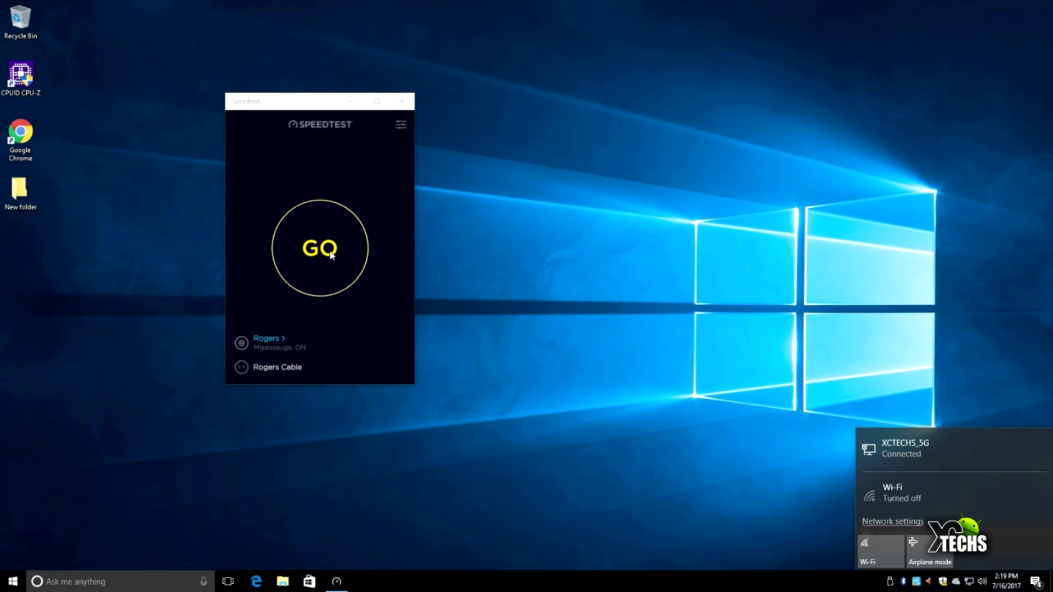
Step: Rerun Speedtest over Ethernet (5 ms, 453.96 Mbps down, 22.10 up), close it and open the Store
{"action": "left_click", "coordinate": [319, 249]}
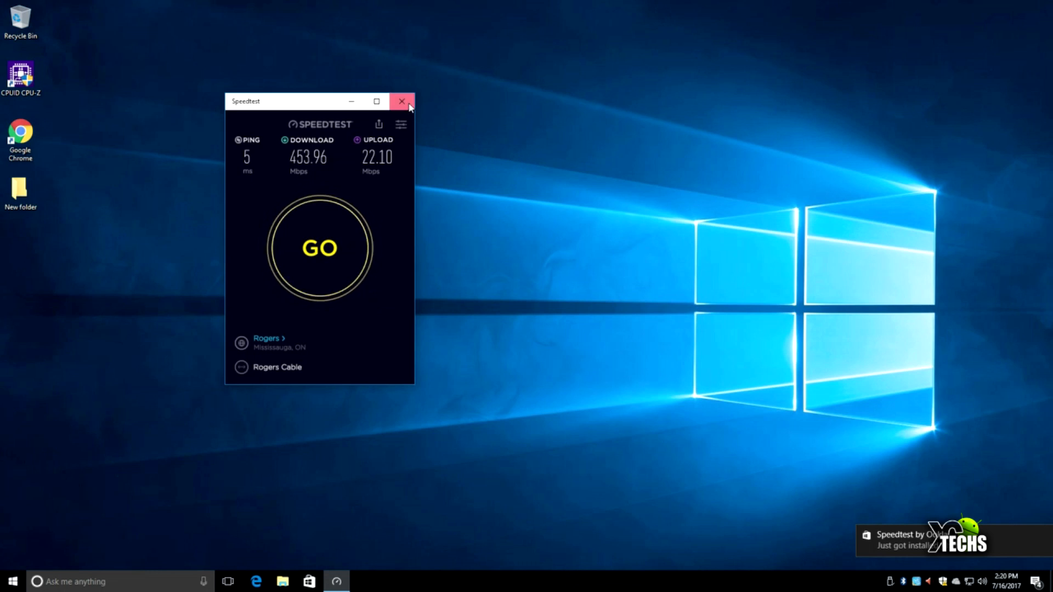
{"action": "left_click", "coordinate": [401, 101]}
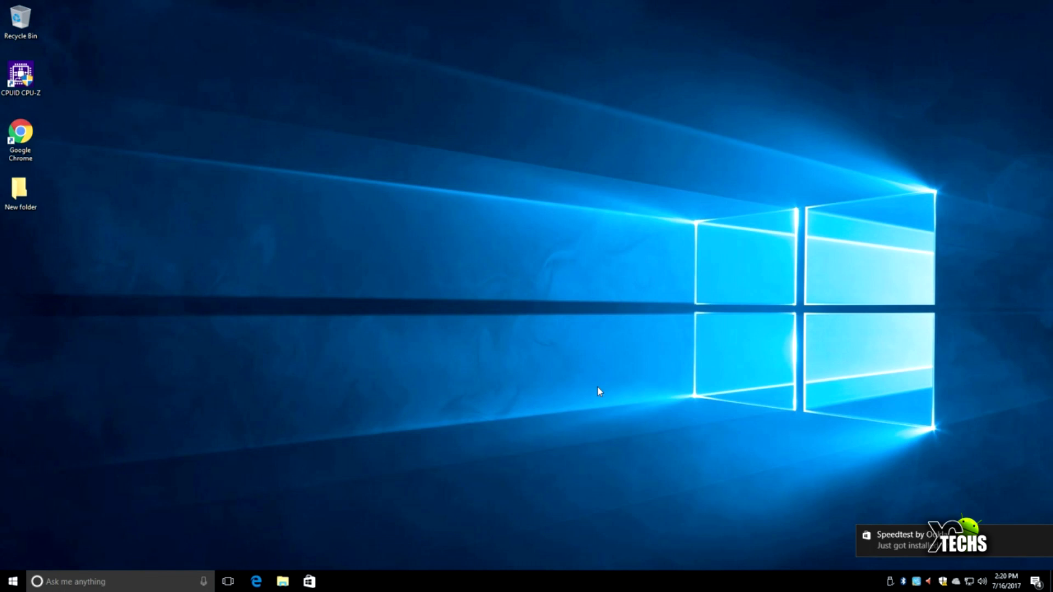
{"action": "left_click", "coordinate": [308, 582]}
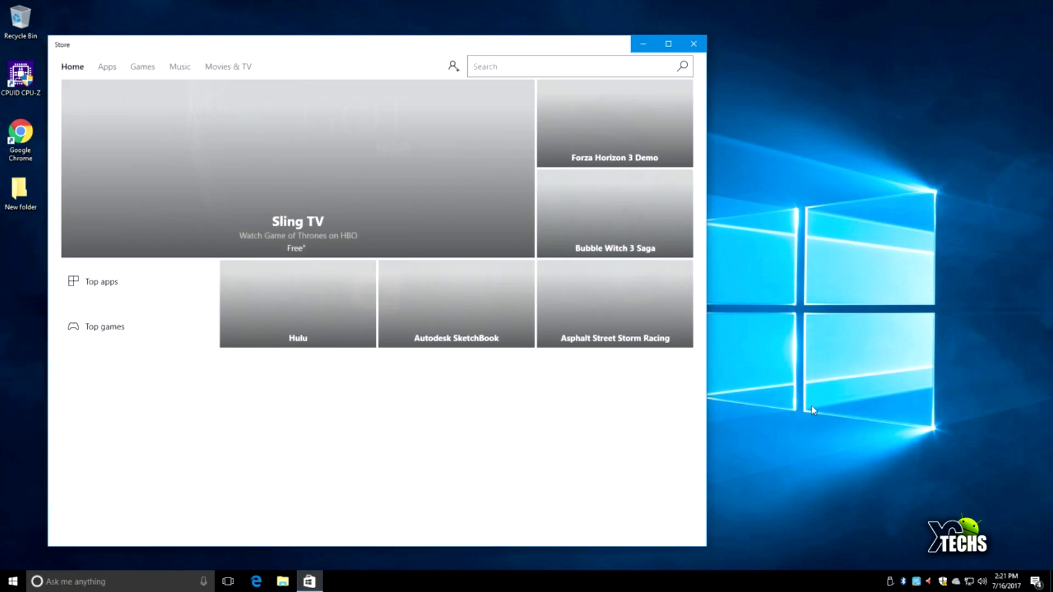